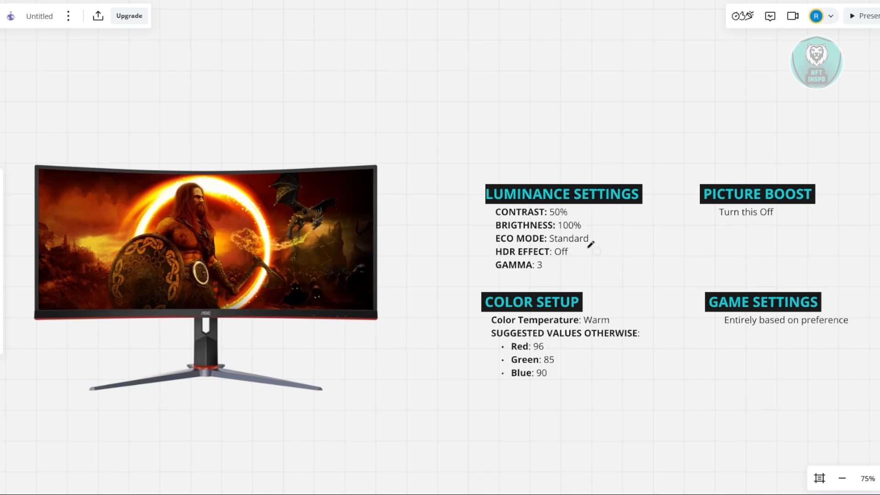
mouse_move(567, 191)
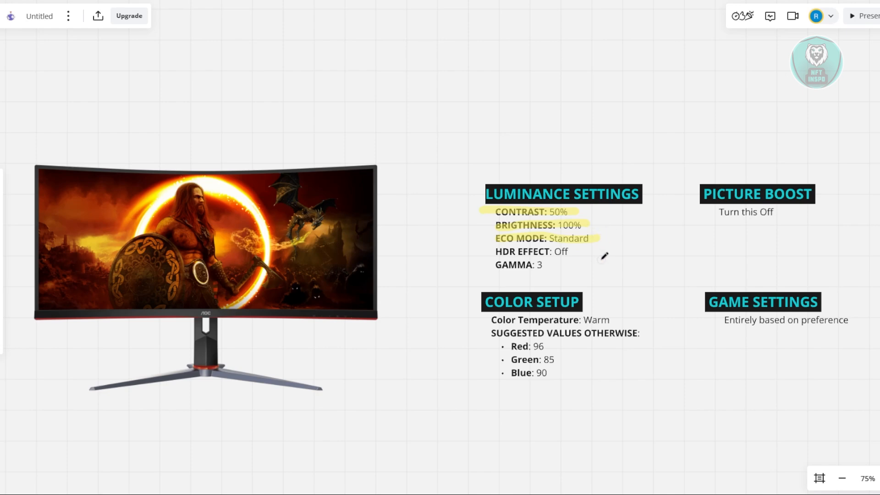
mouse_move(486, 344)
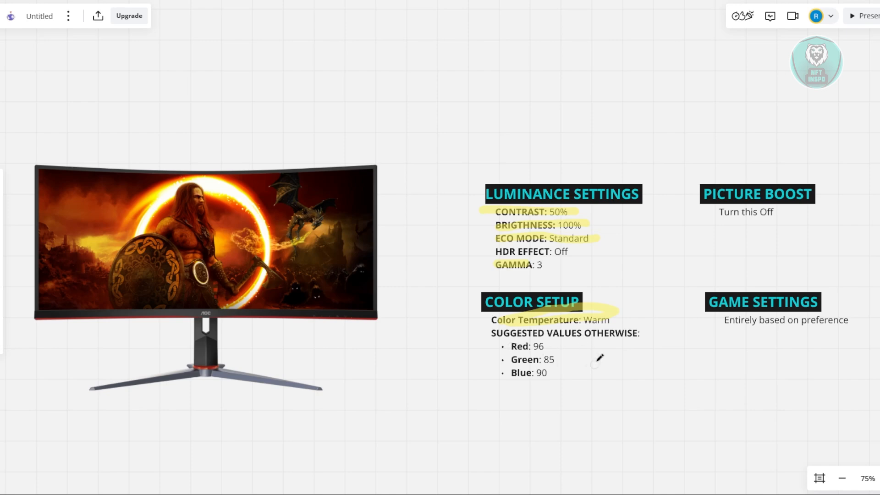
mouse_move(519, 346)
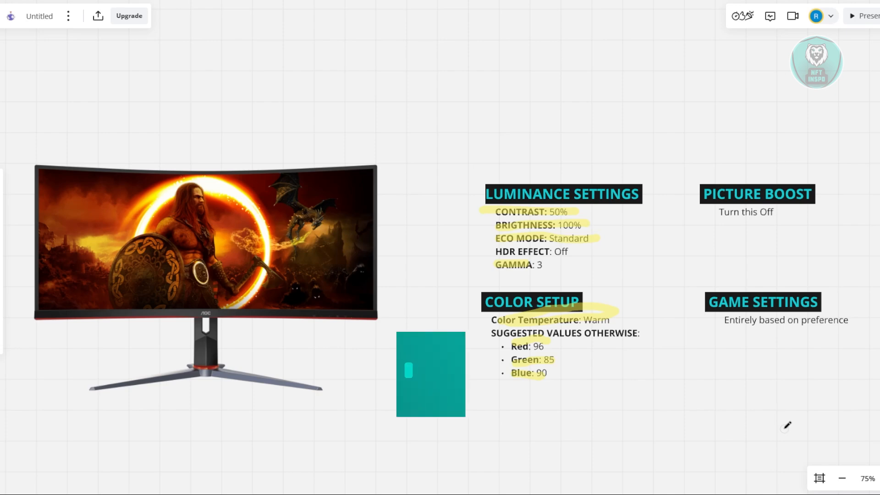
Mark the suggested Red 96, Green 85 and Blue 90 lines with the yellow highlighter
click(431, 374)
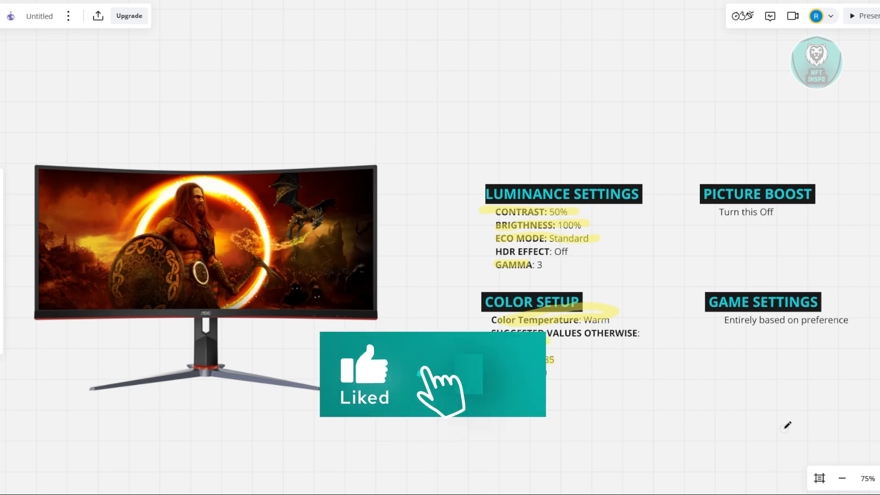